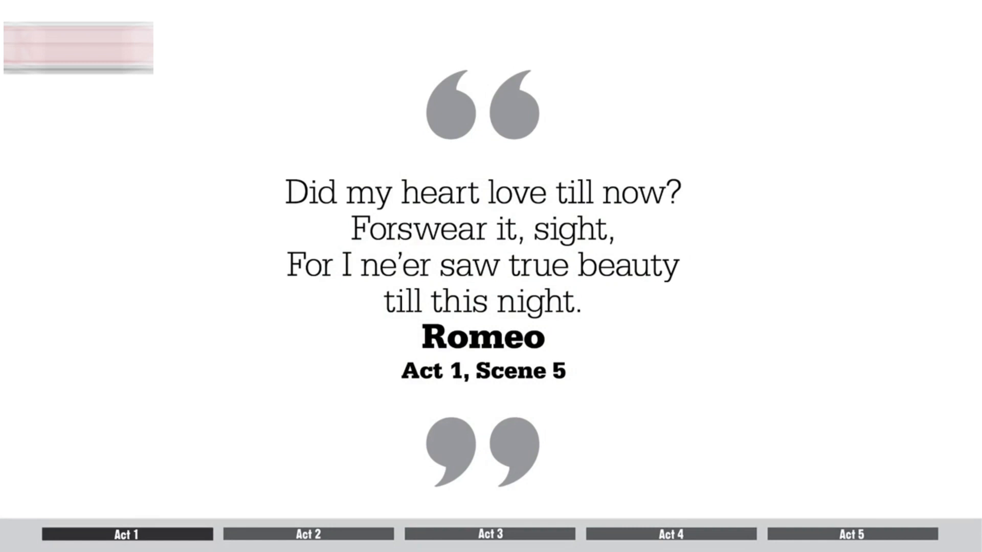
pyautogui.click(308, 534)
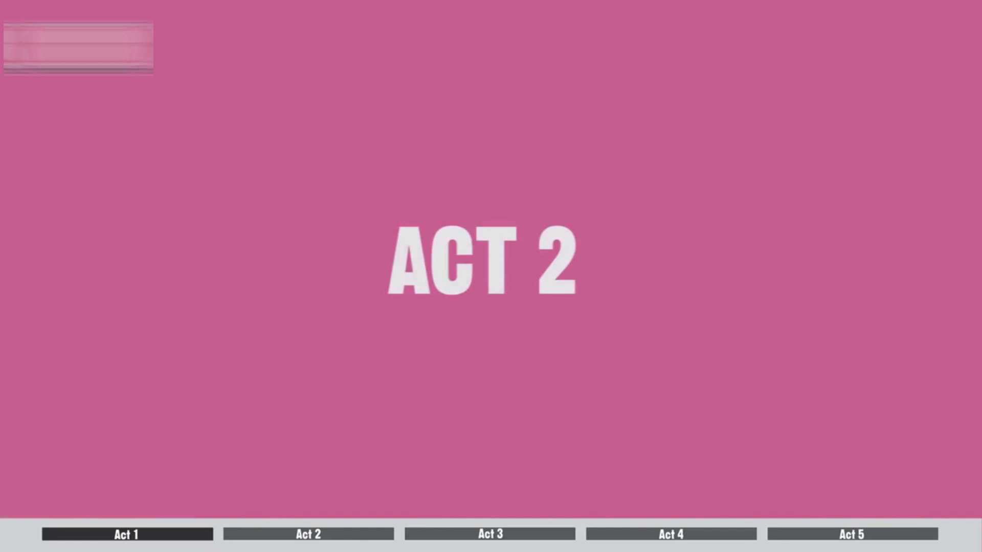
pyautogui.click(308, 534)
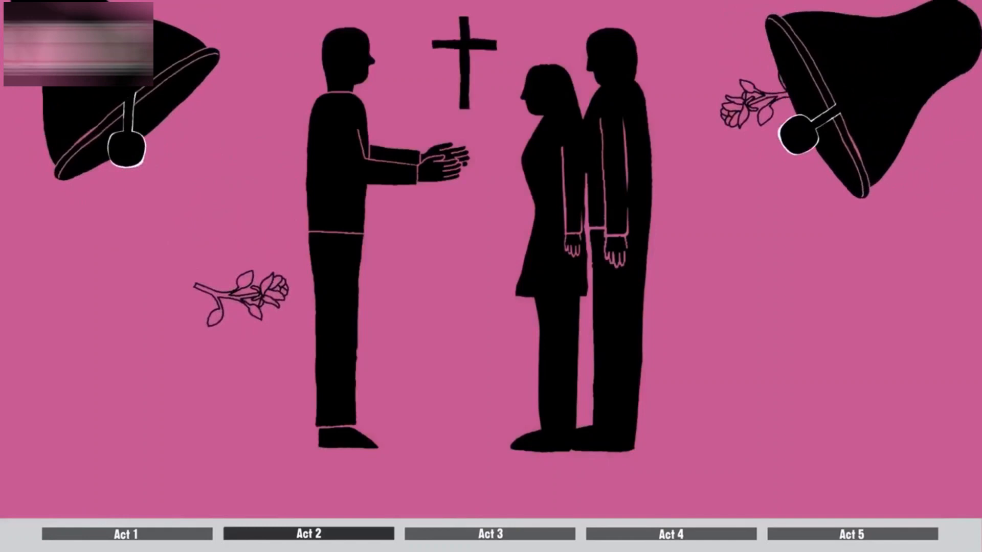
pyautogui.click(489, 534)
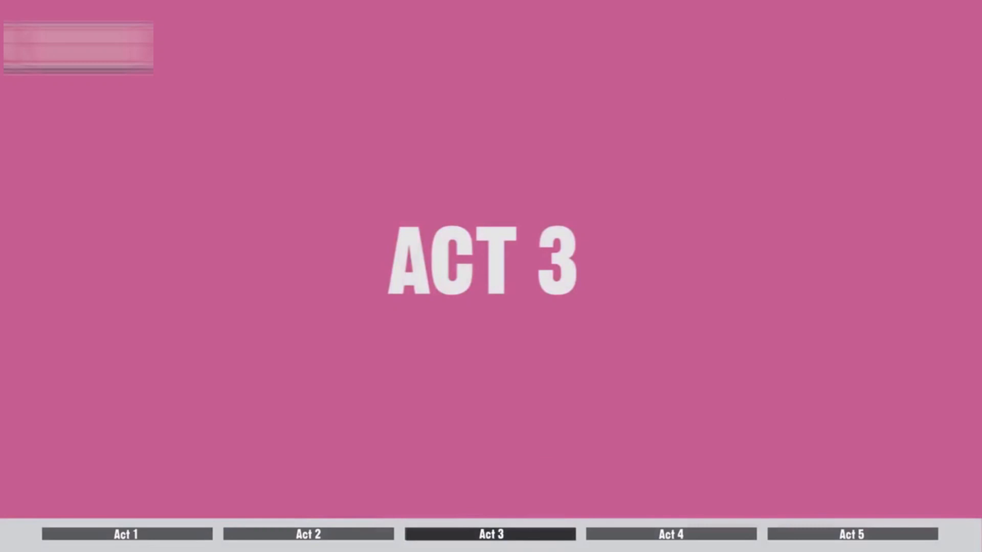